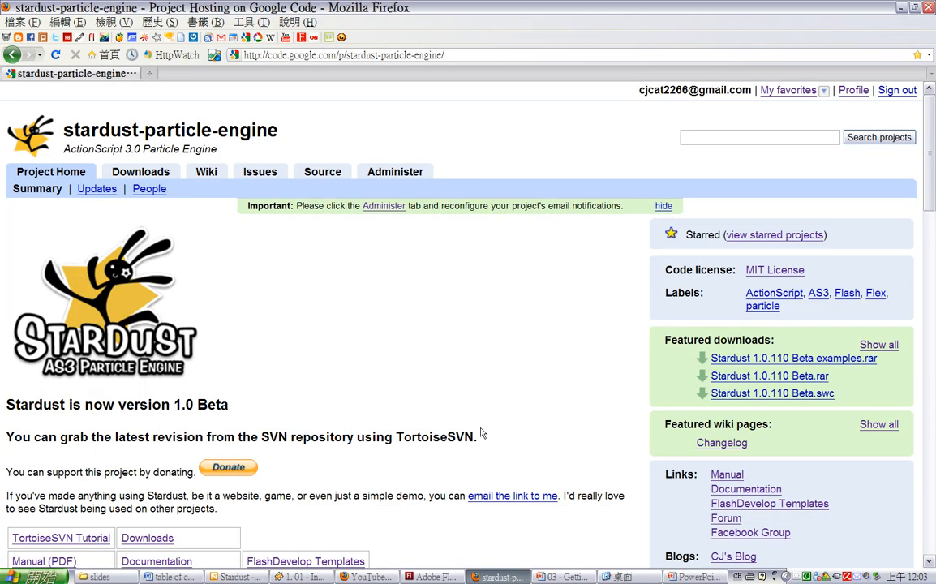
mouse_move(511, 348)
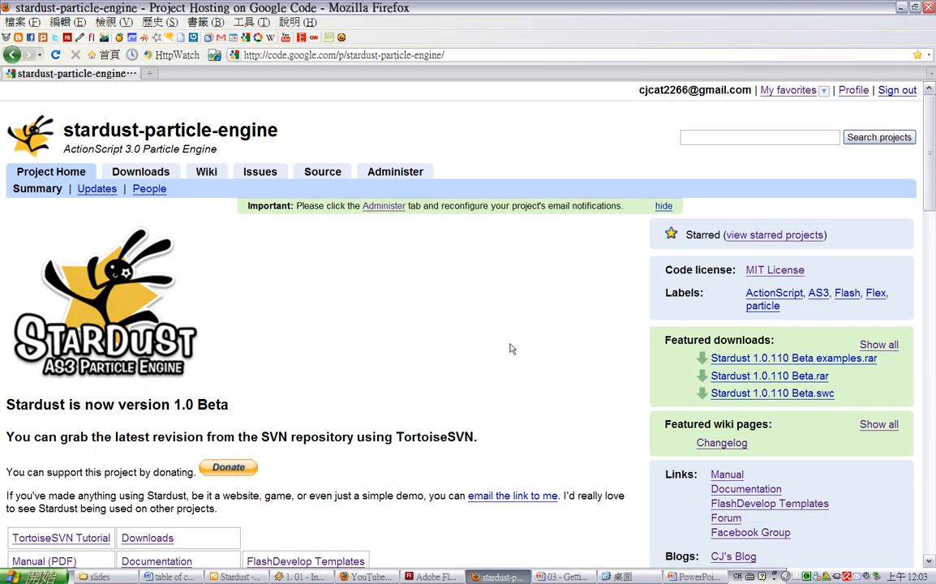
Download the Stardust 1.0.110 Beta examples archive from Firefox and save it to the desktop.
scroll(down, 3)
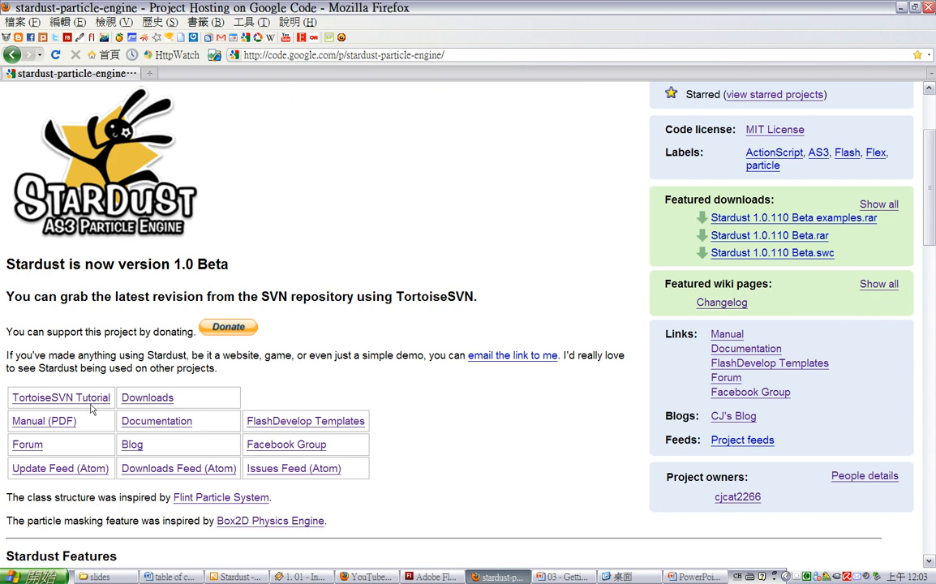
mouse_move(38, 425)
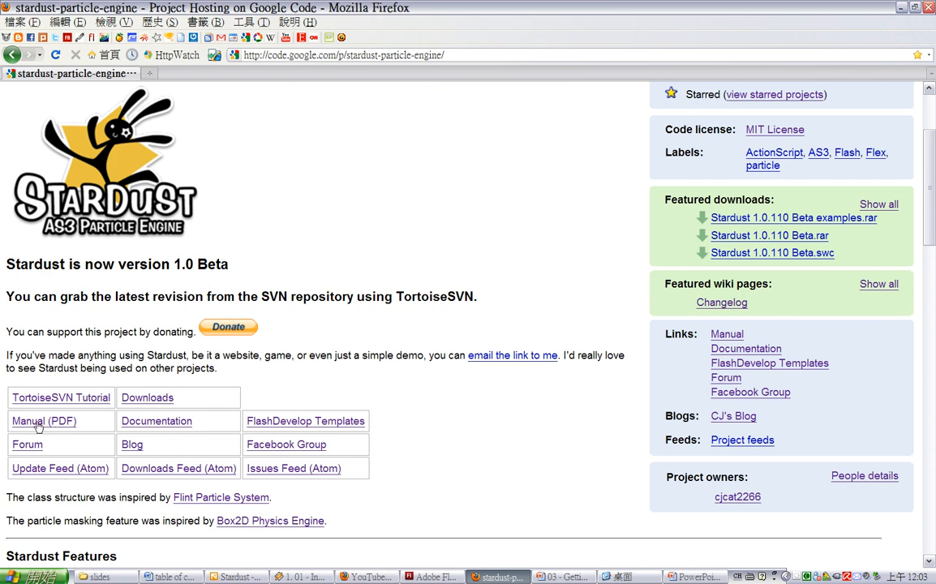
mouse_move(165, 426)
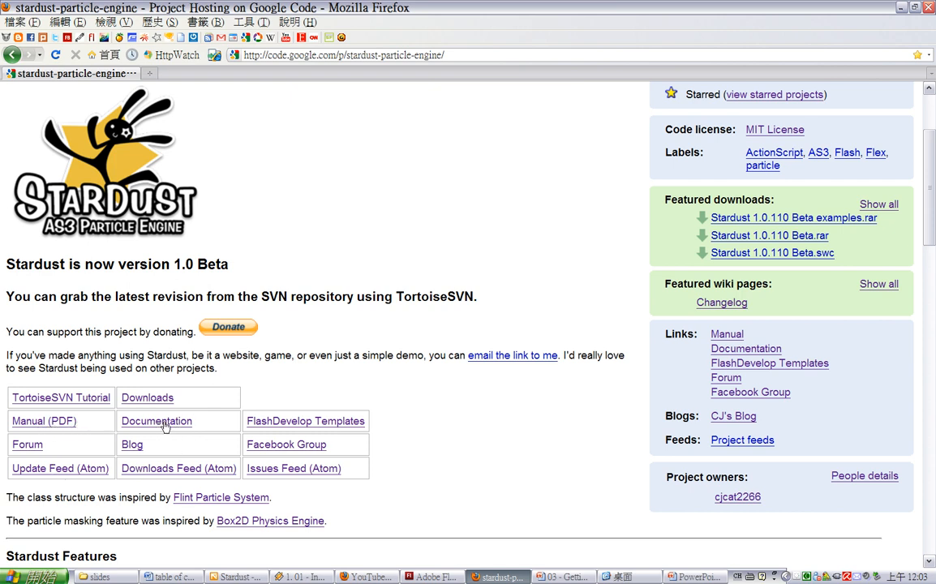
mouse_move(341, 429)
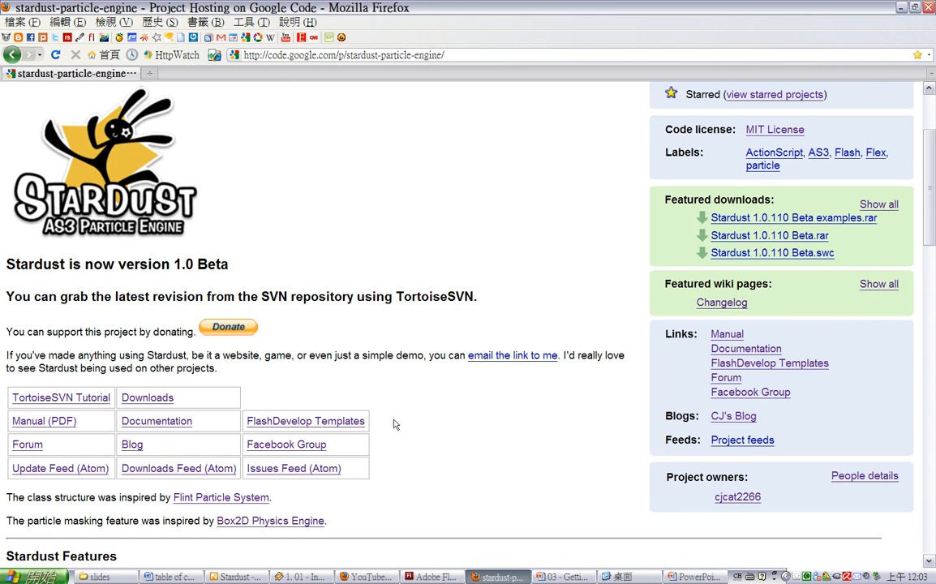
mouse_move(323, 439)
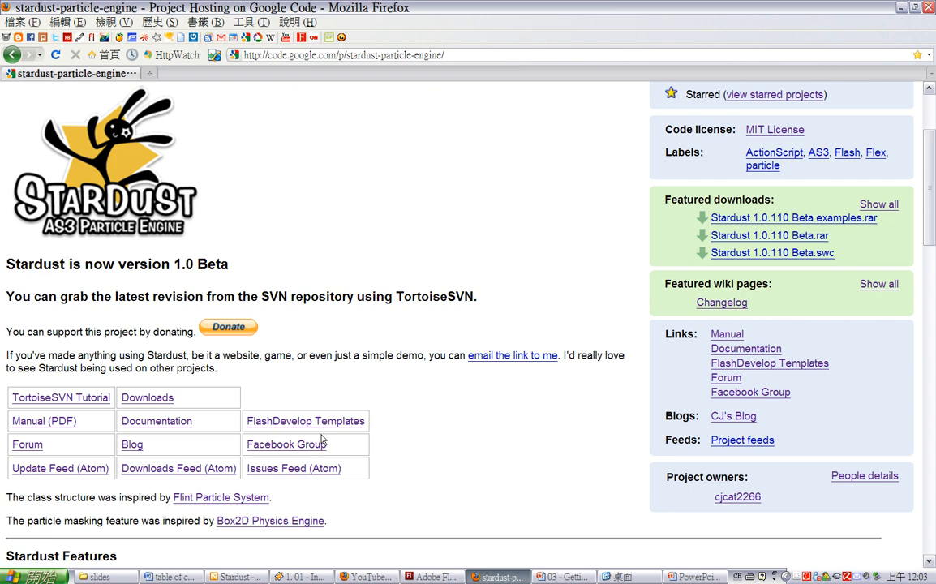
mouse_move(302, 436)
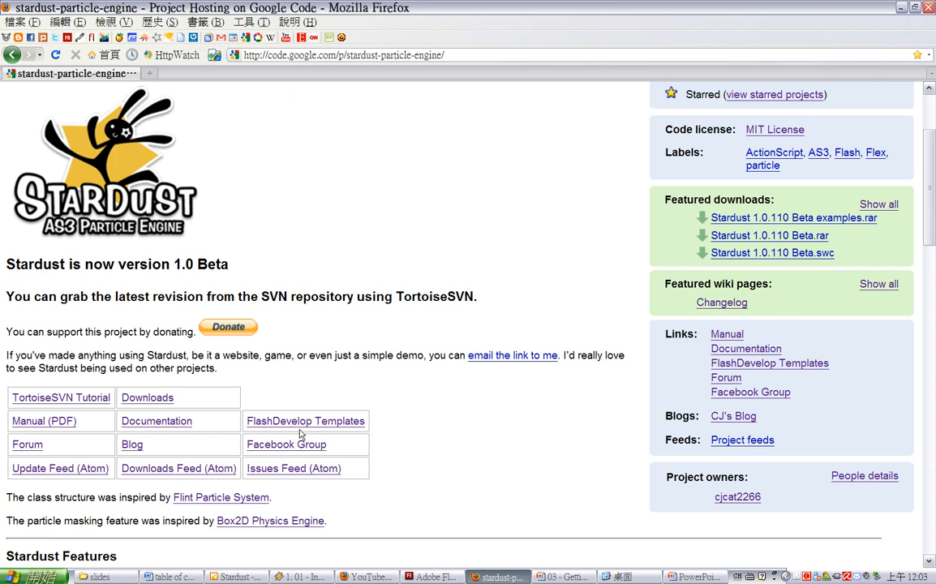
mouse_move(307, 427)
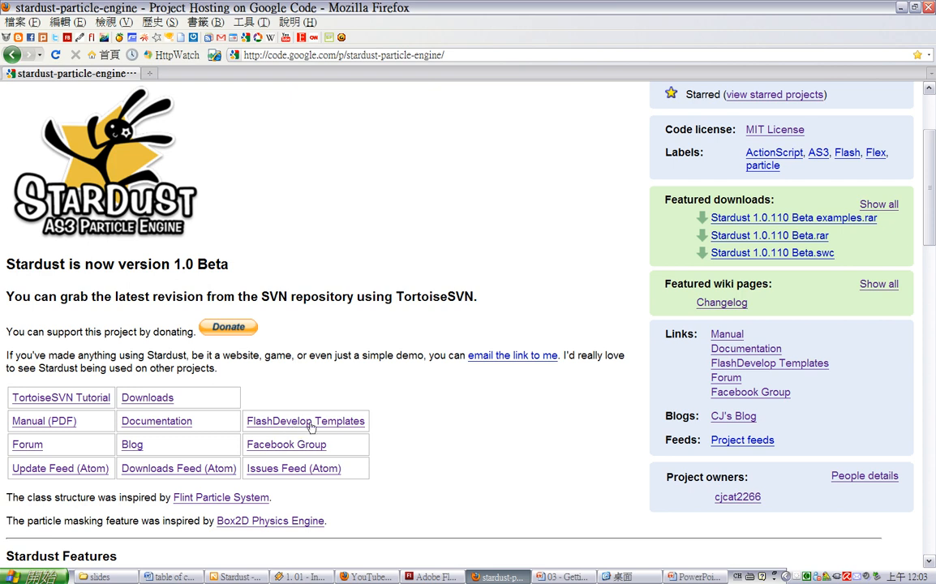
mouse_move(308, 428)
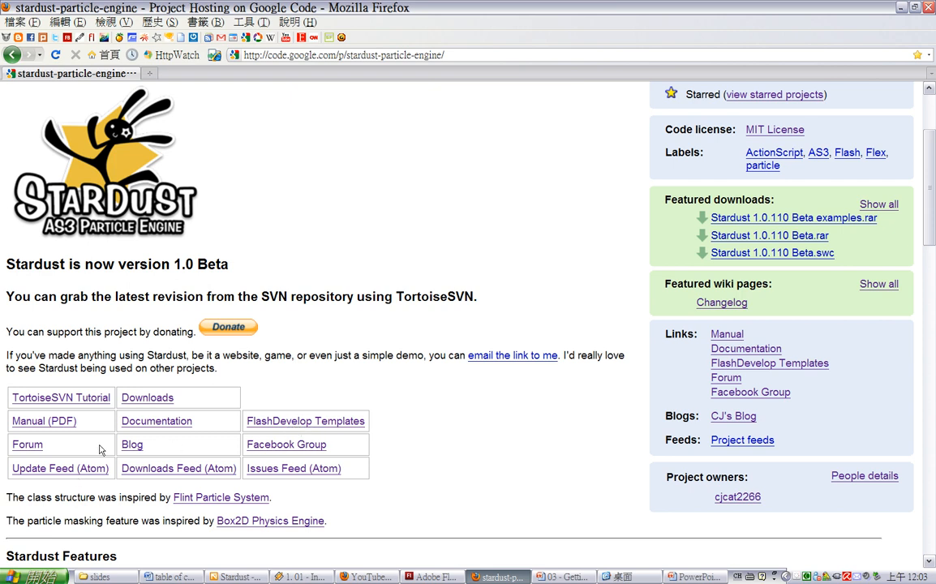
scroll(down, 3)
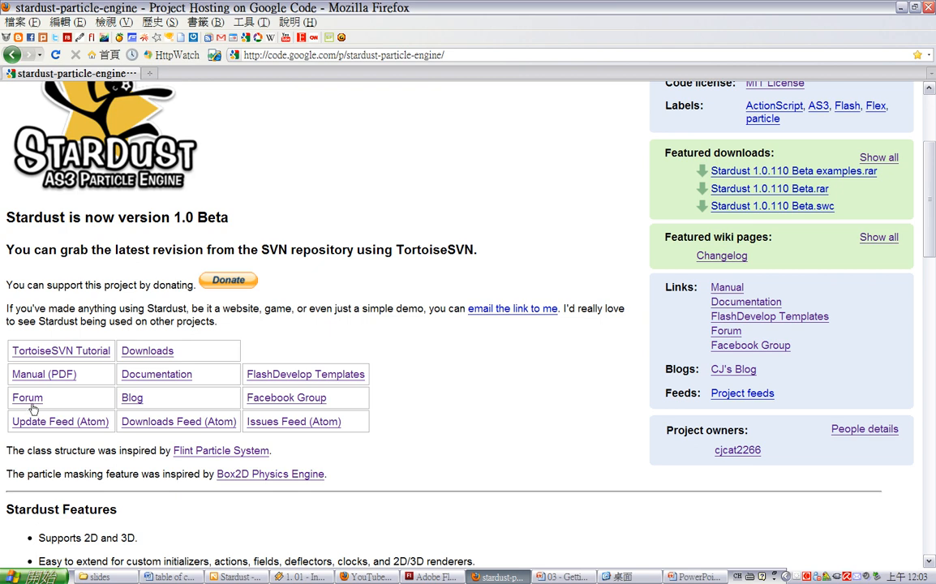
mouse_move(134, 409)
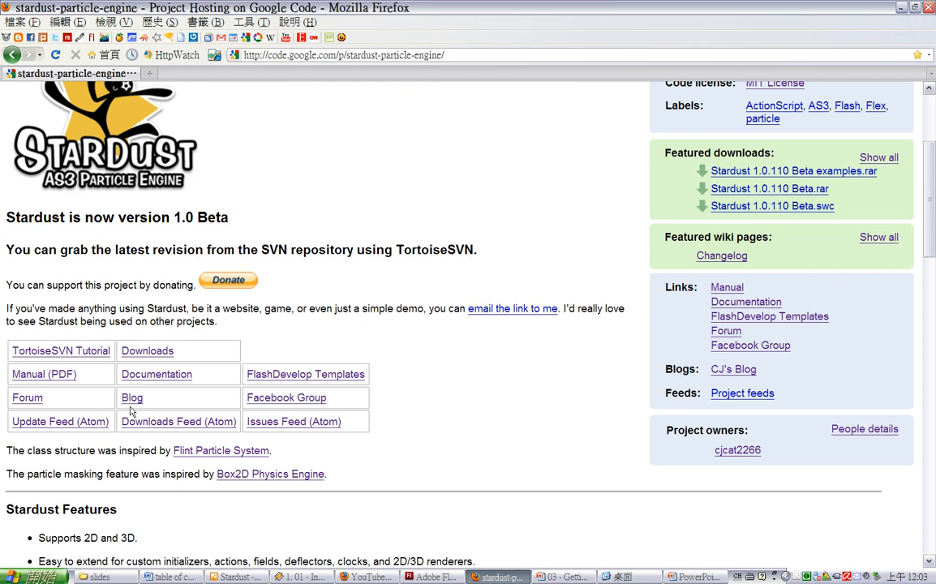
mouse_move(131, 403)
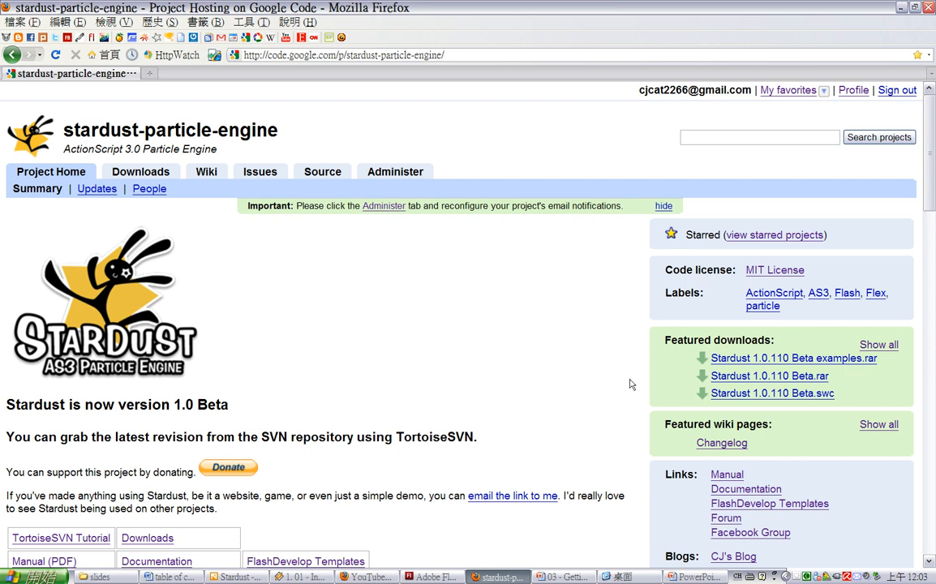
mouse_move(635, 381)
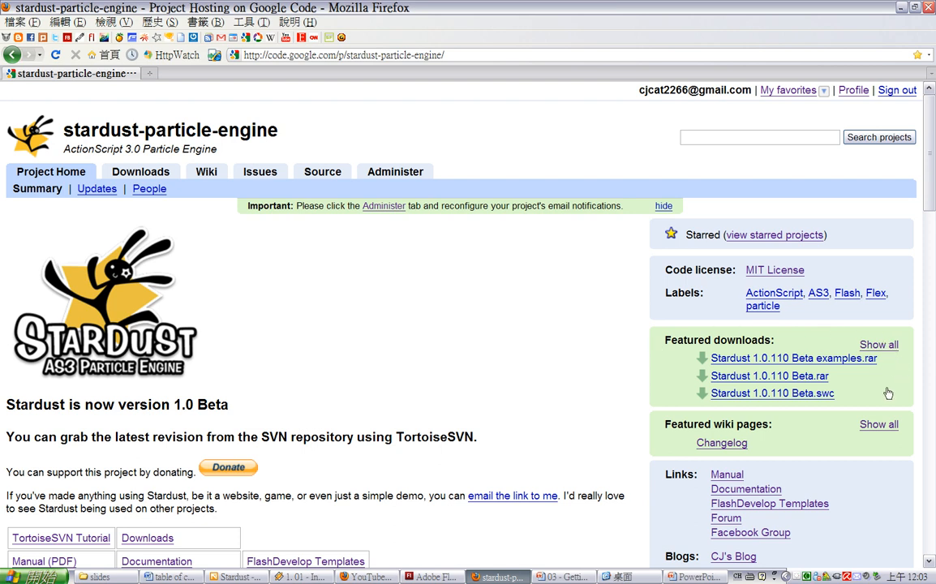
mouse_move(665, 376)
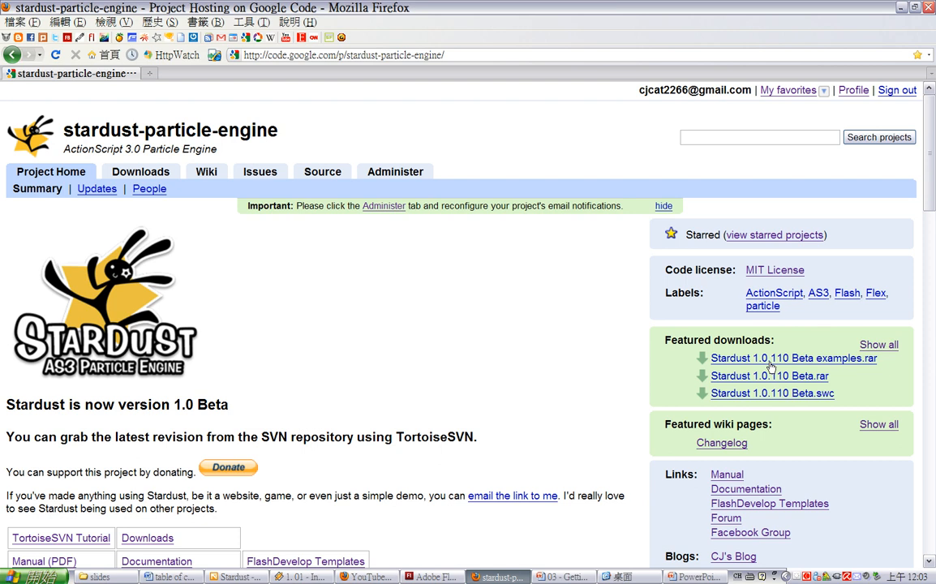
click(793, 357)
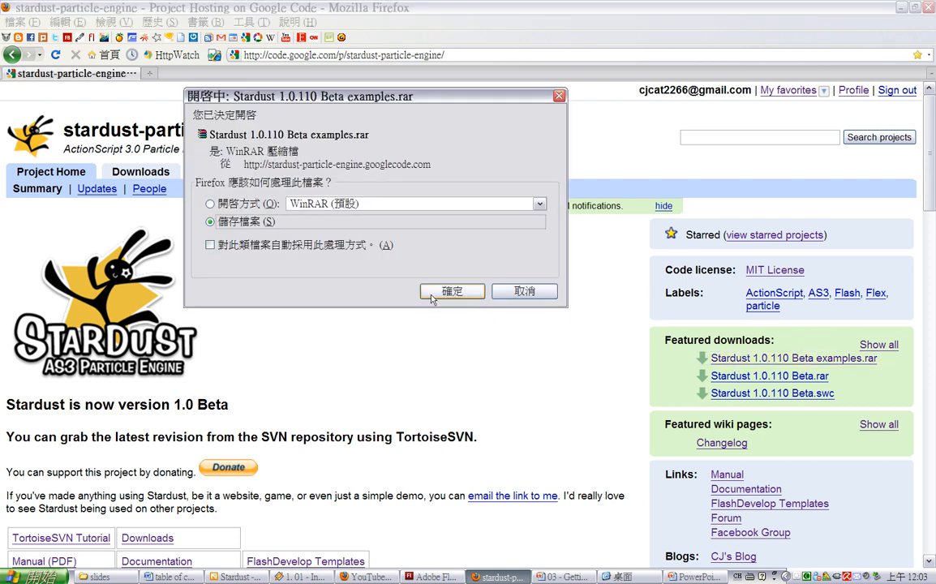
click(451, 291)
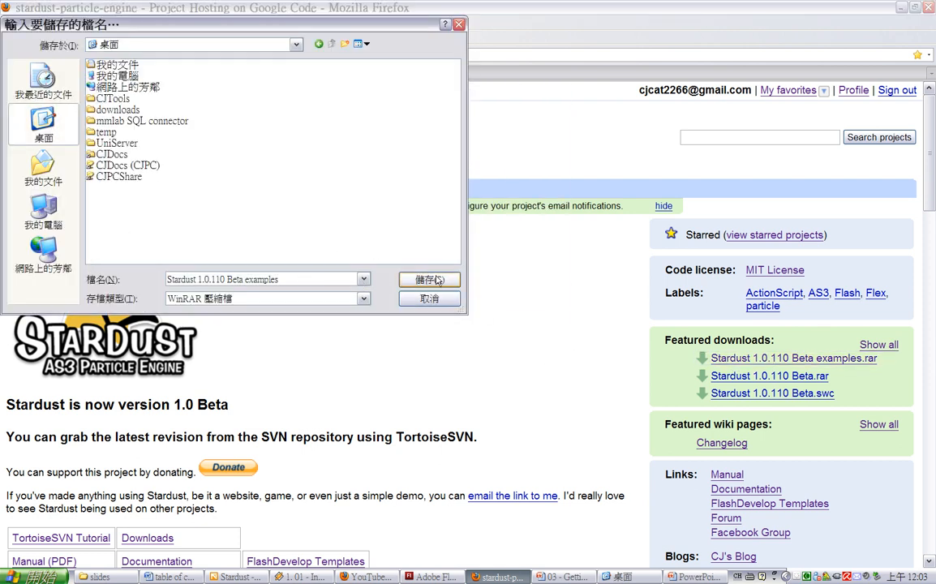
click(429, 279)
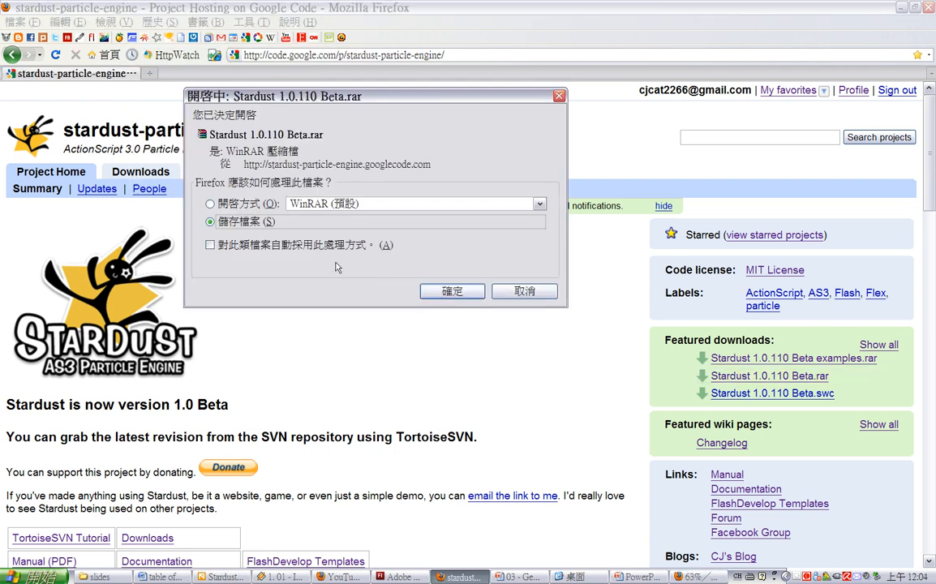
Save the main Stardust 1.0.110 Beta archive to the desktop as well.
click(452, 291)
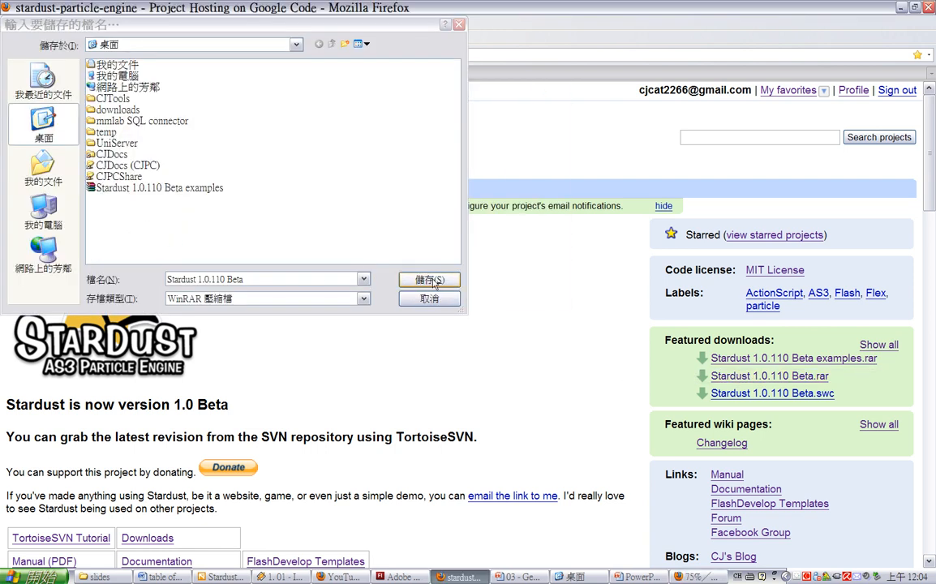
click(428, 279)
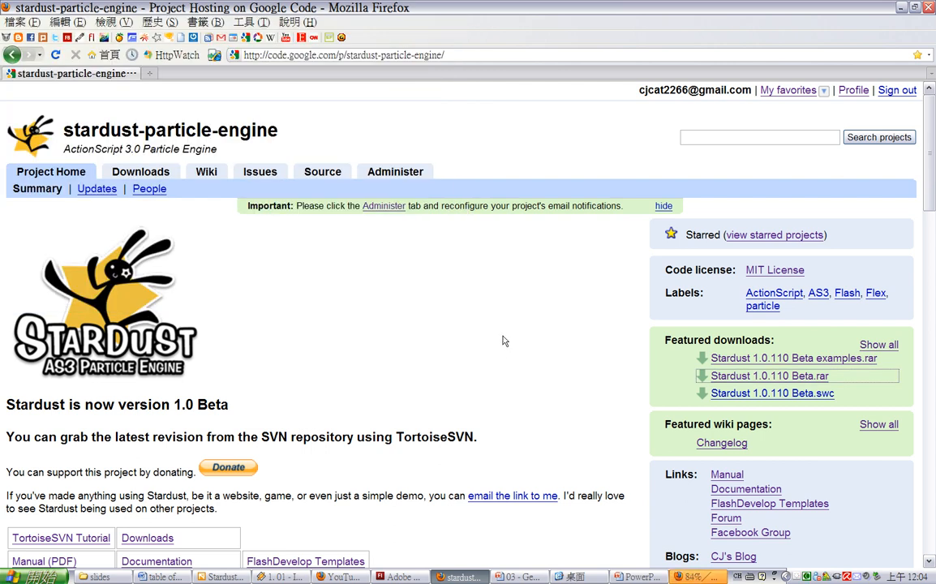
mouse_move(507, 440)
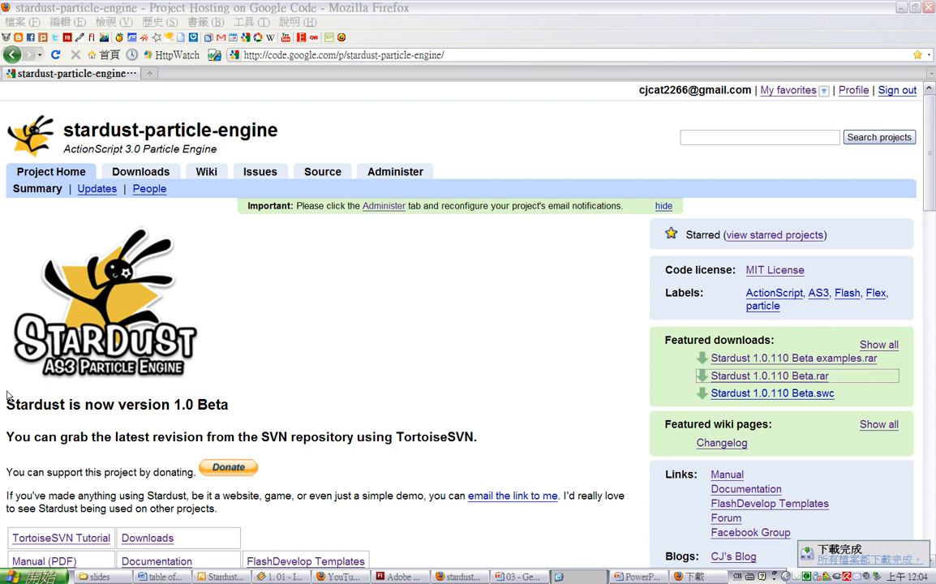
Extract both downloaded Stardust .rar archives onto the desktop with WinRAR's Extract Here.
click(577, 577)
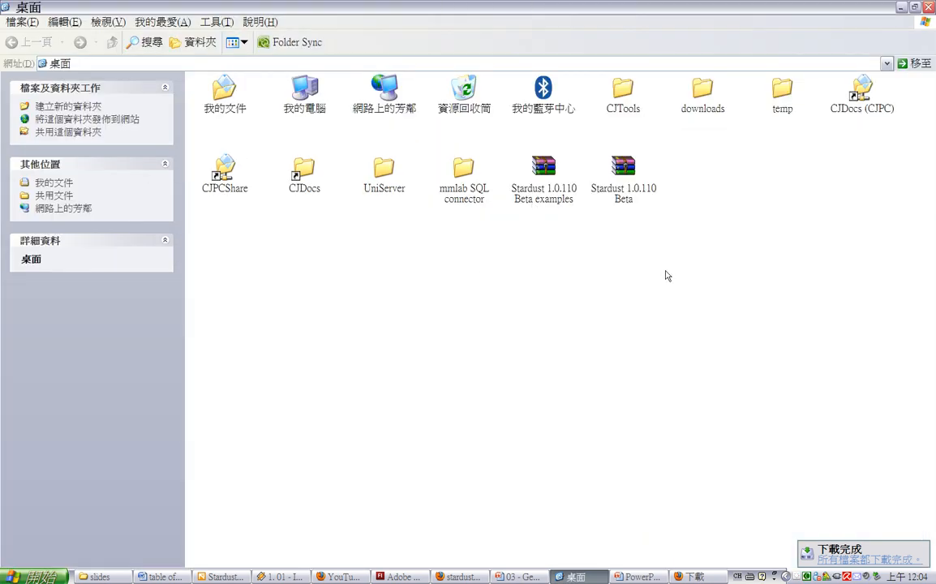
right_click(543, 170)
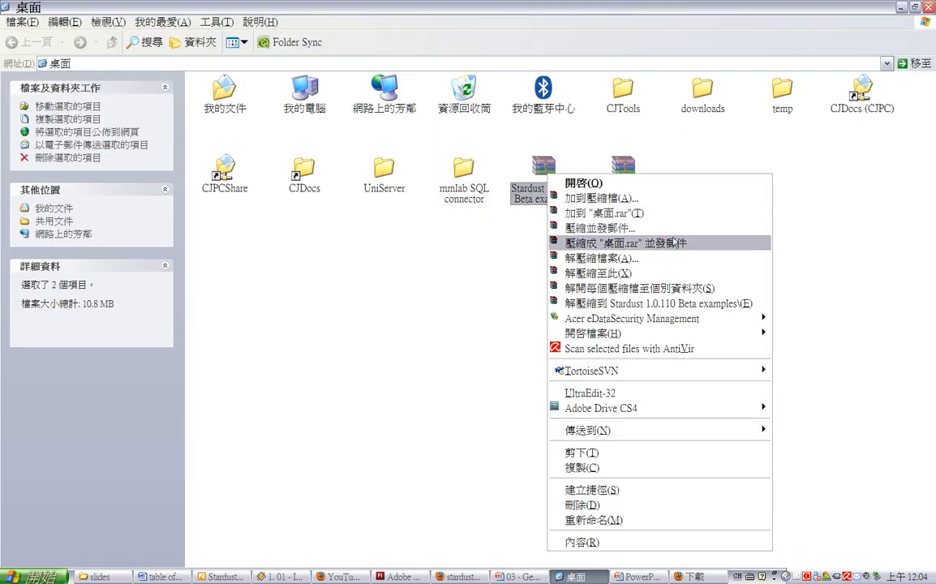
click(599, 273)
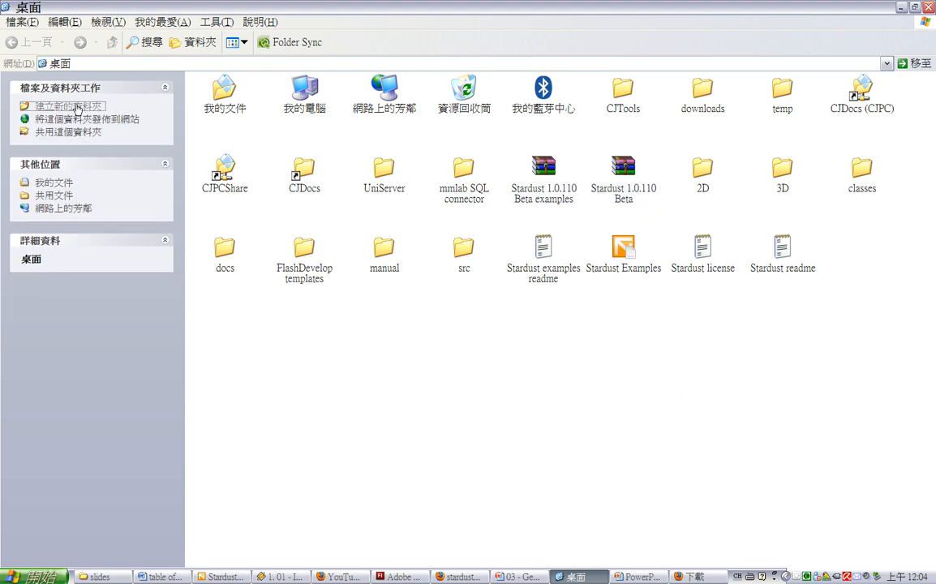
Create a new folder on the desktop and select the examples readme with the example folders.
click(68, 106)
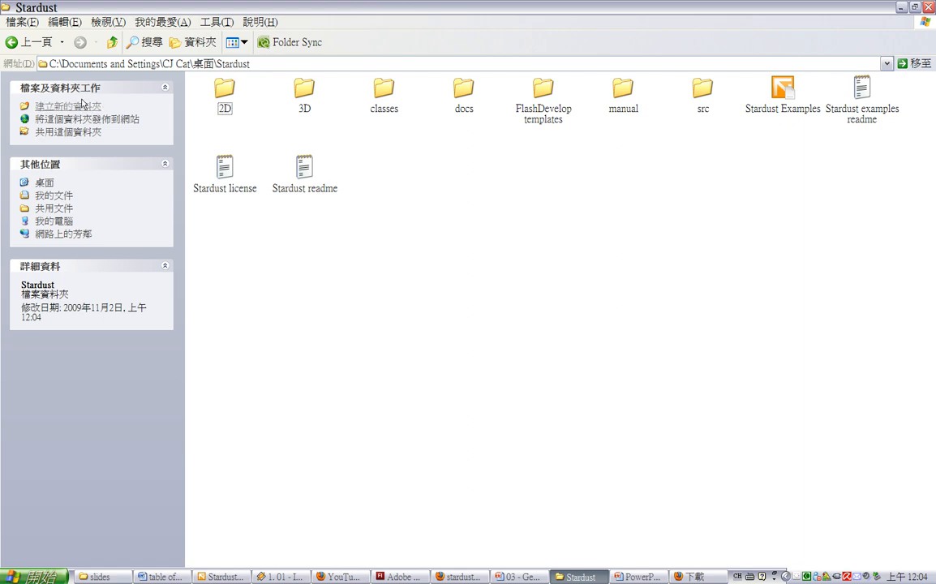
mouse_move(445, 146)
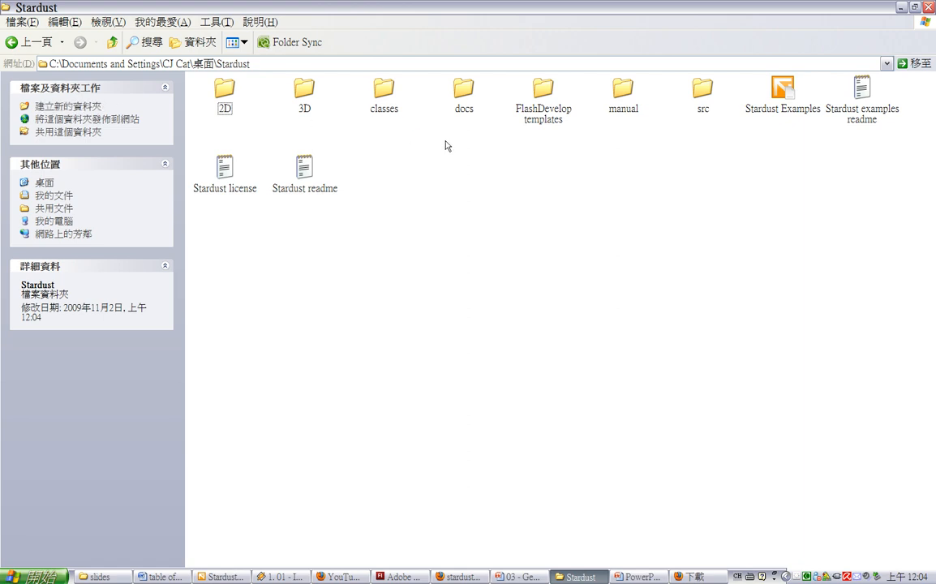
mouse_move(253, 134)
text(examples)
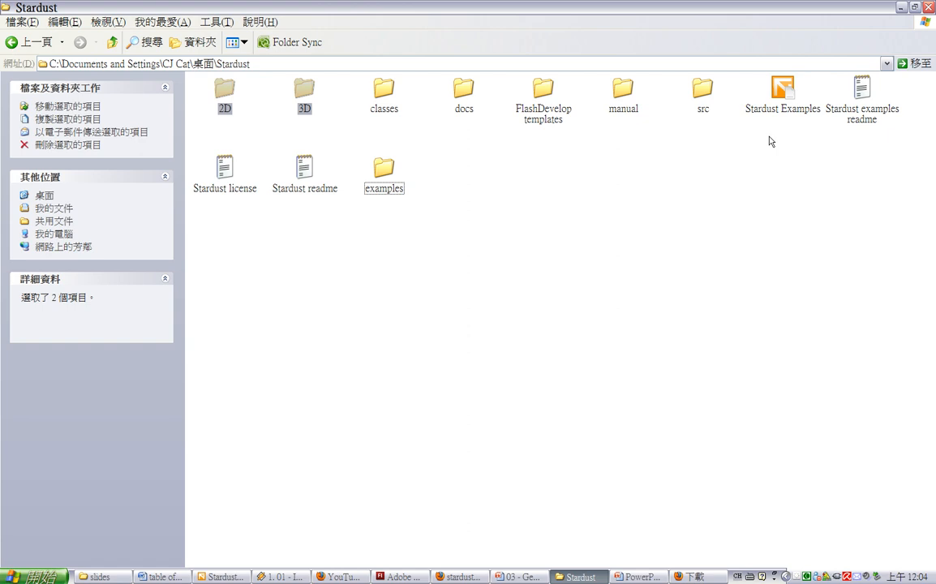
click(861, 93)
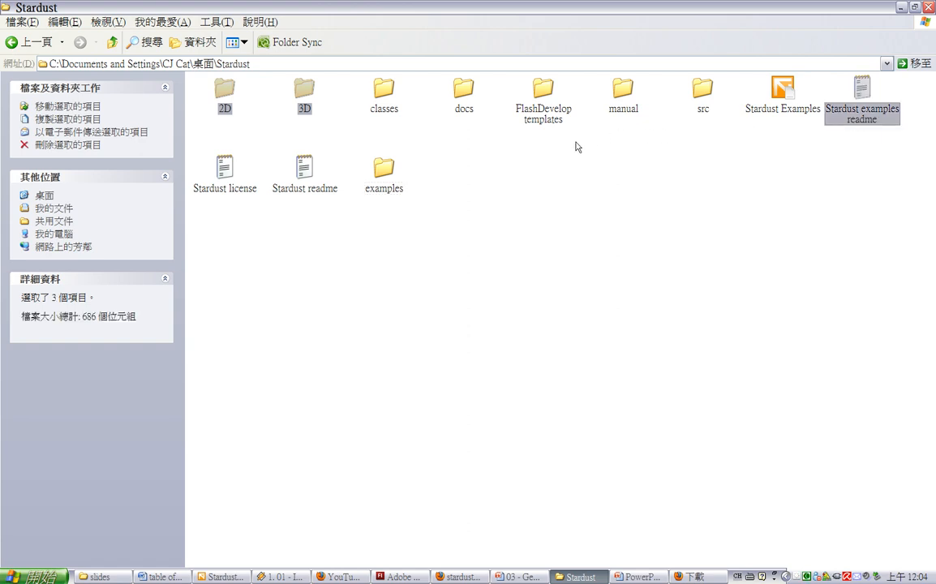
mouse_move(701, 108)
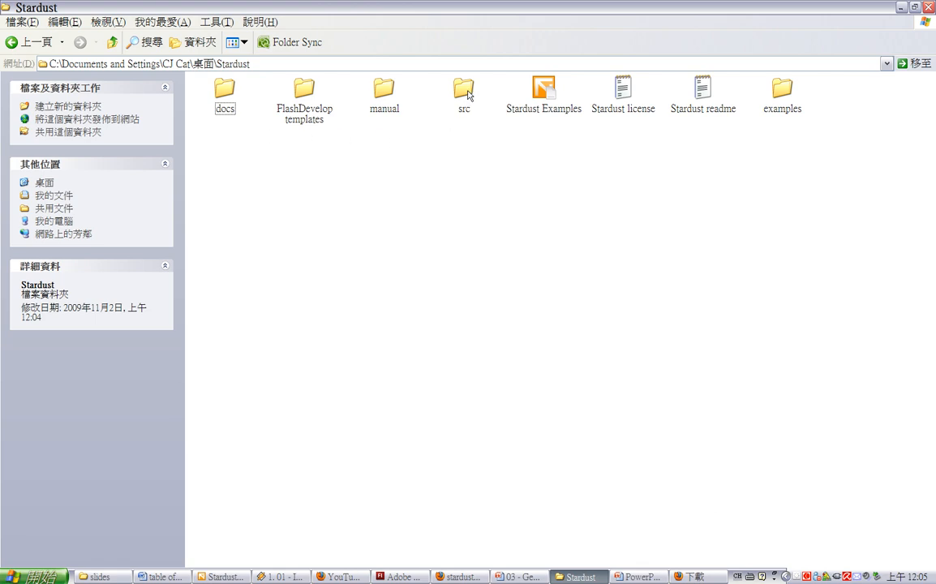
double_click(464, 91)
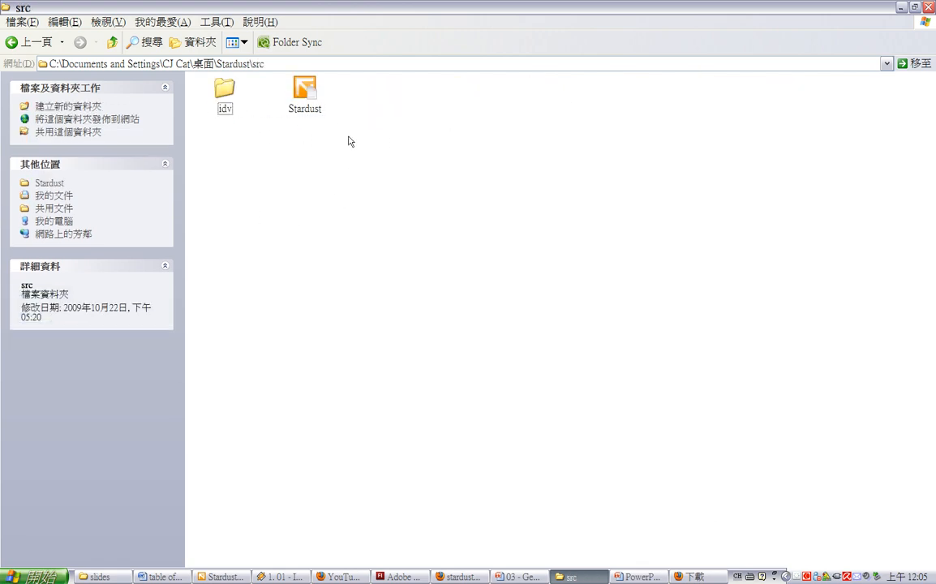
mouse_move(363, 150)
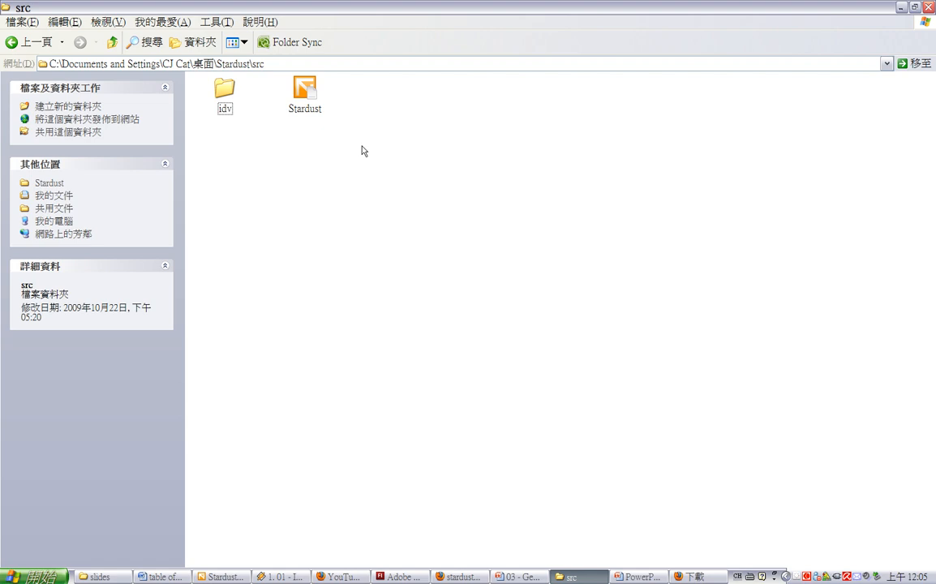
click(304, 87)
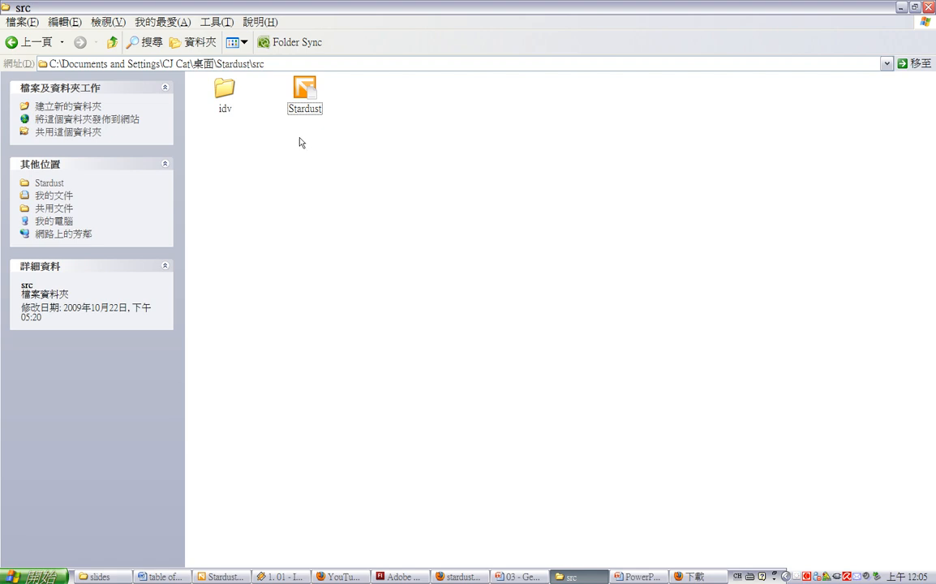
mouse_move(197, 102)
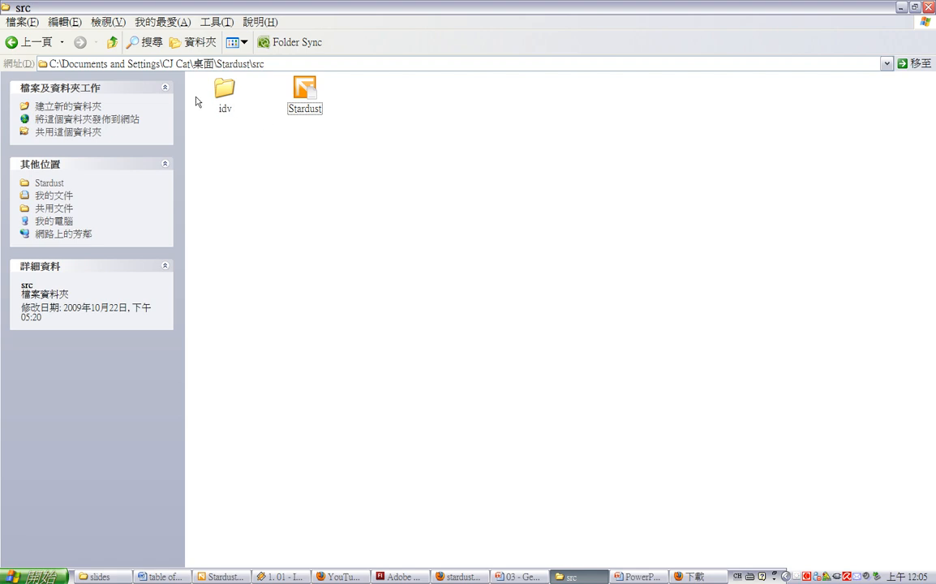
click(112, 42)
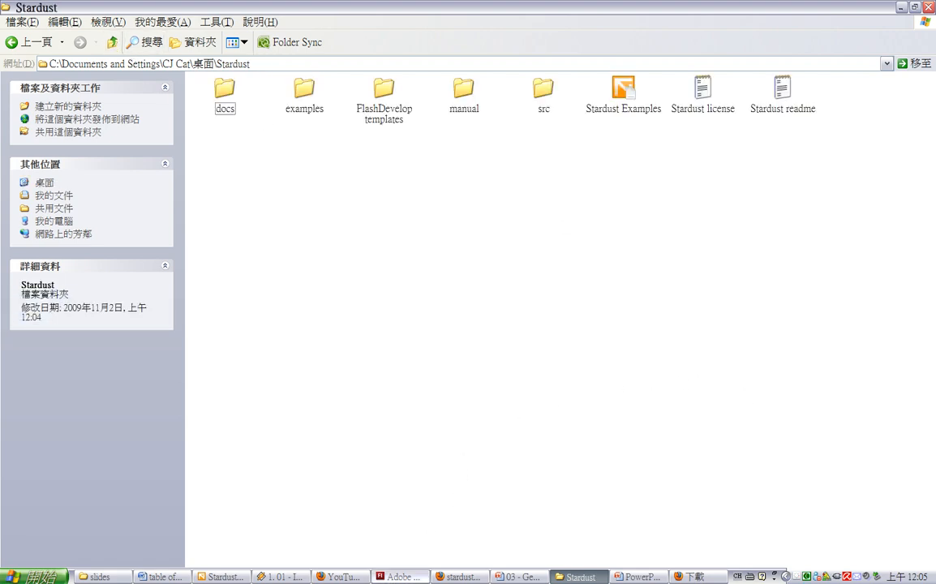
In Flash, reach Edit > Preferences > ActionScript and its ActionScript 3.0 Settings dialog.
click(398, 576)
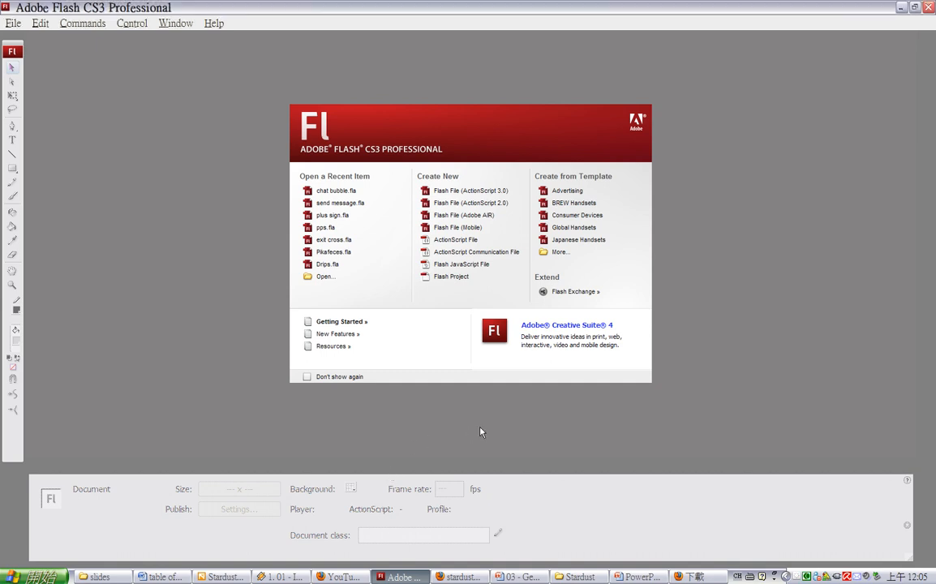
mouse_move(435, 428)
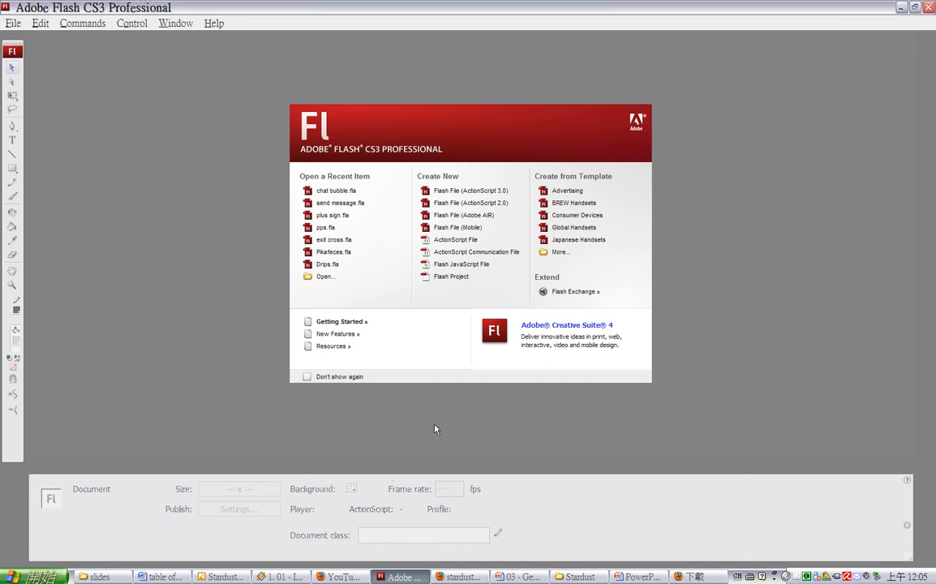
mouse_move(120, 34)
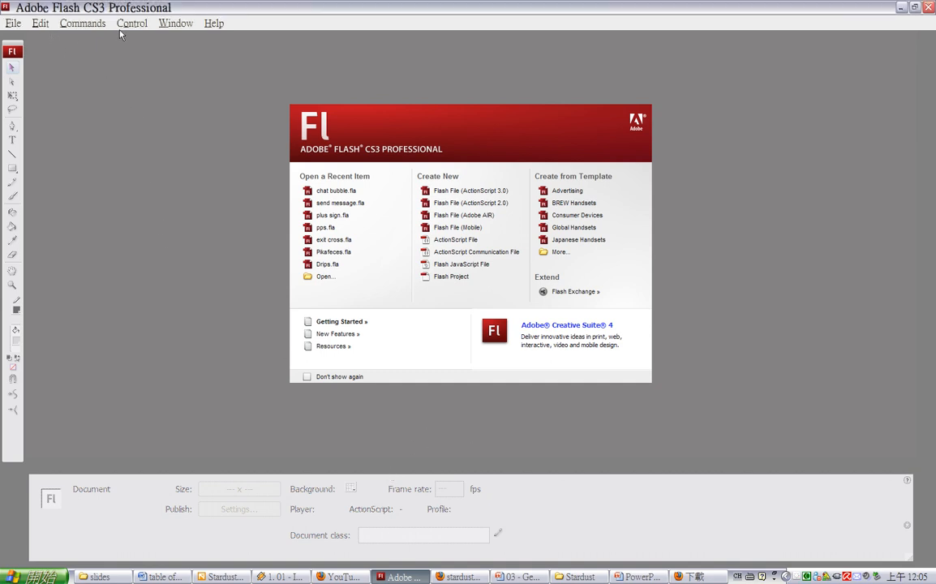
click(82, 22)
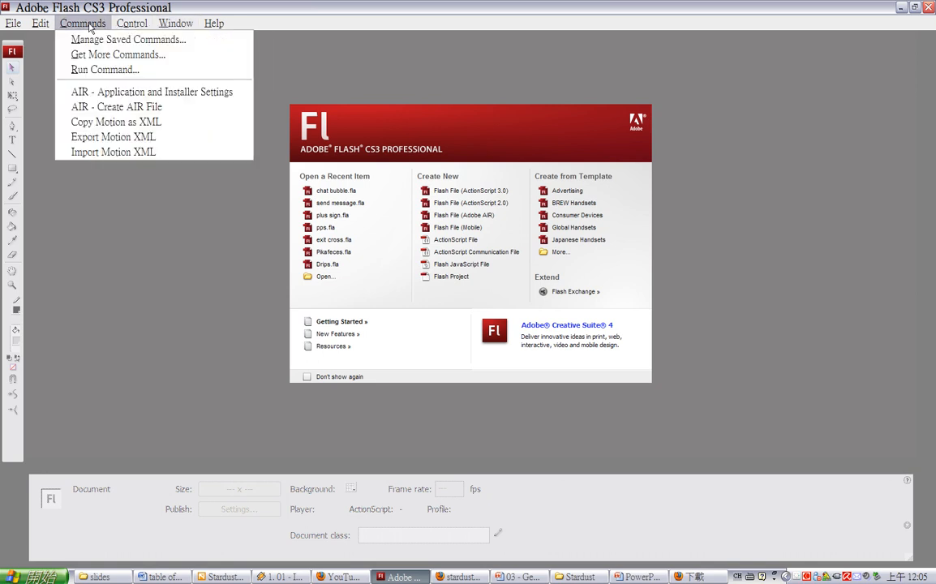
click(39, 23)
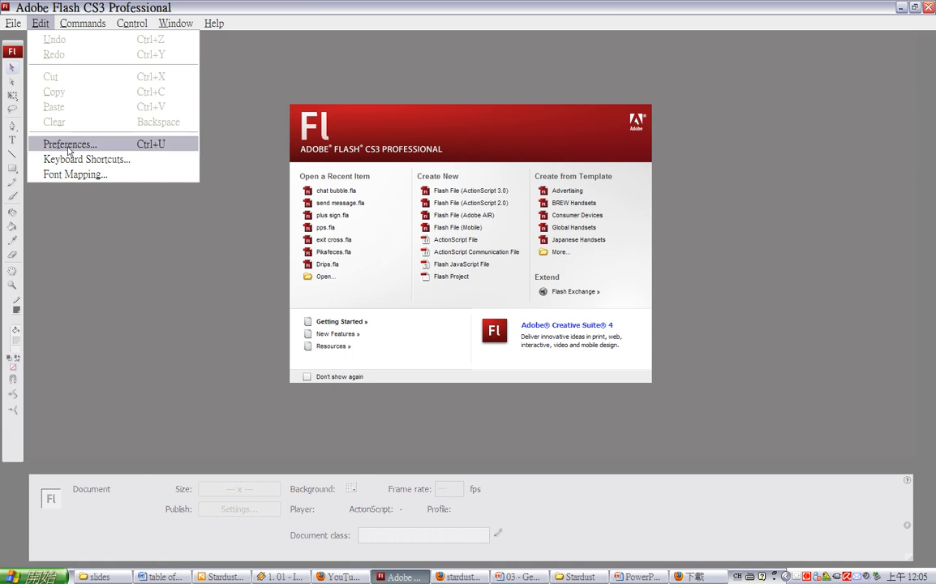
click(69, 143)
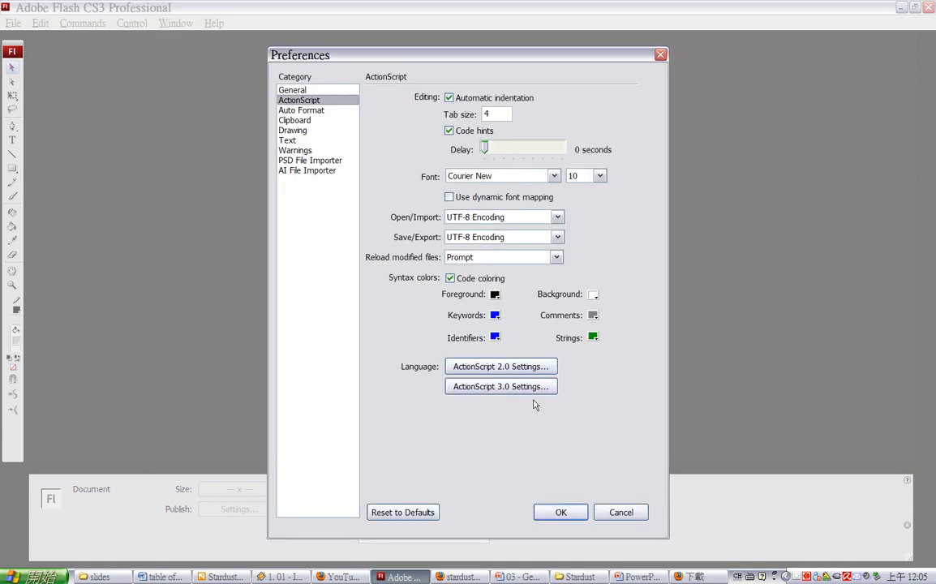
click(500, 386)
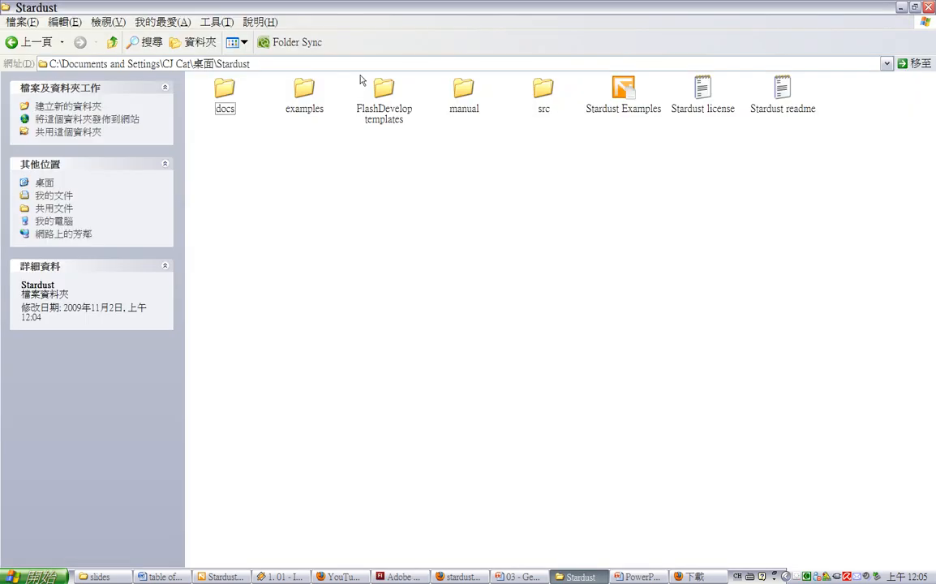
Check the Stardust src path against Explorer, then dismiss the AS3 Settings and Preferences dialogs.
double_click(543, 90)
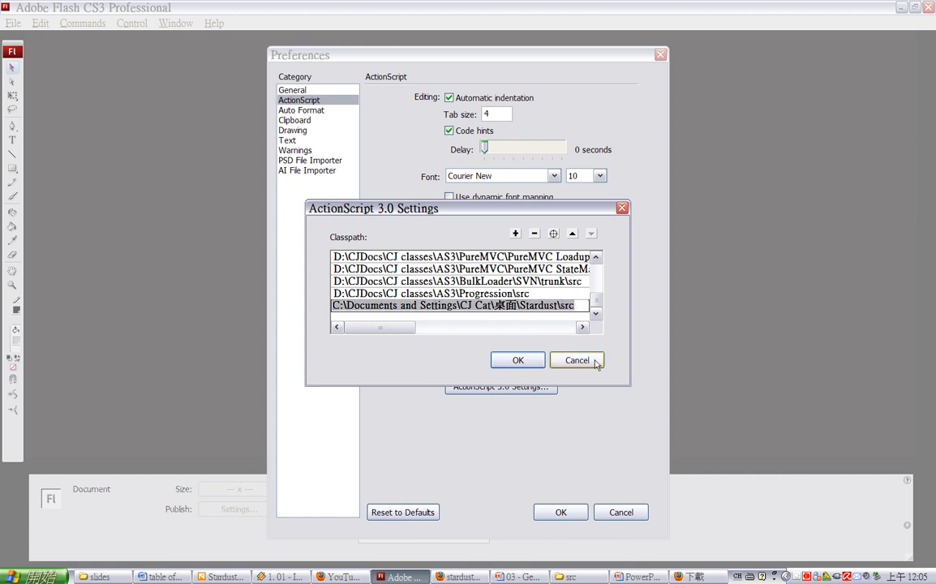
click(576, 360)
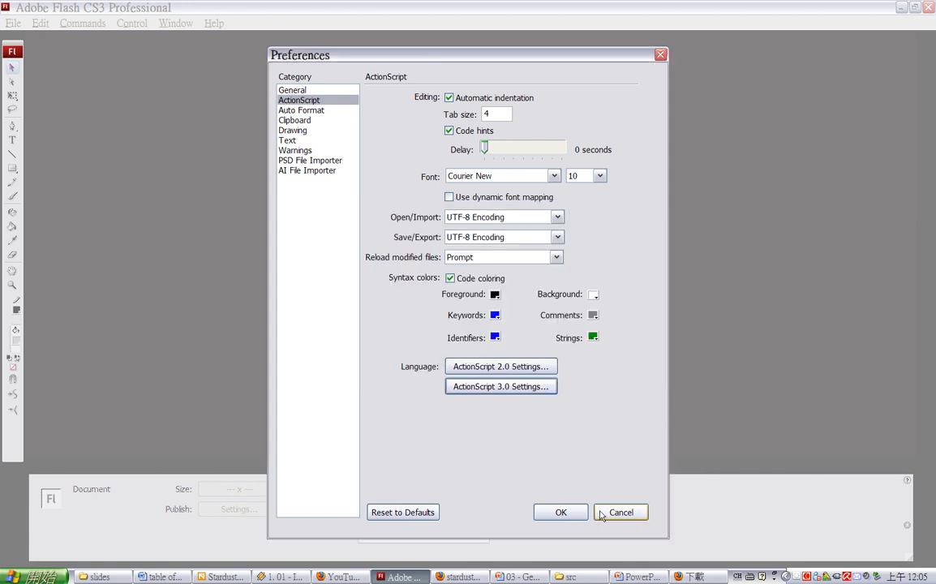
click(620, 512)
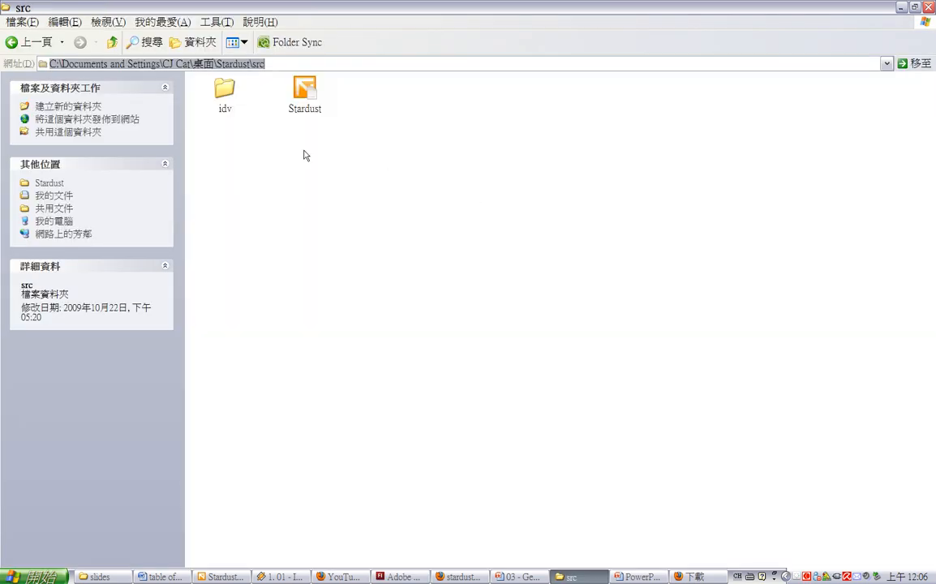
Navigate from Stardust into examples, 2D and the Blizzard example folder.
click(33, 41)
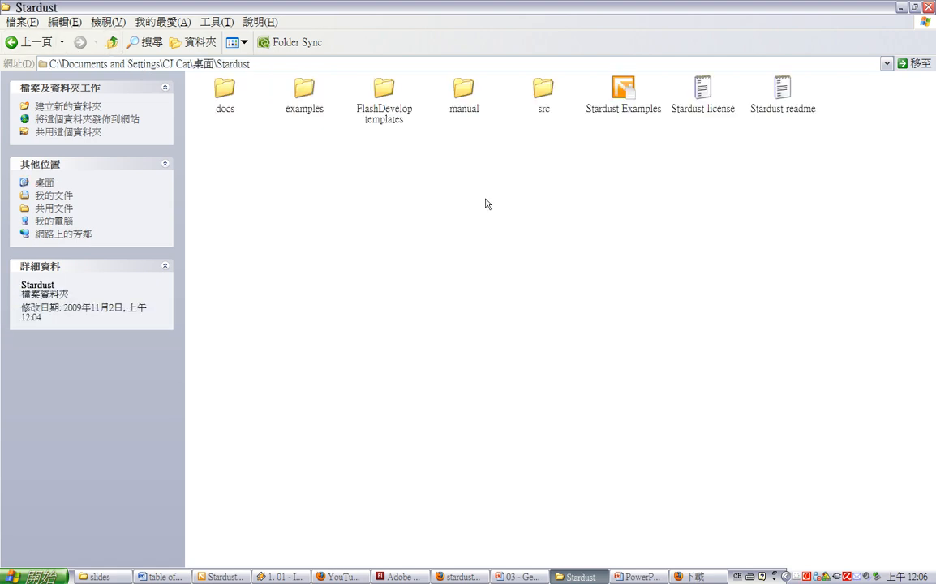
double_click(304, 93)
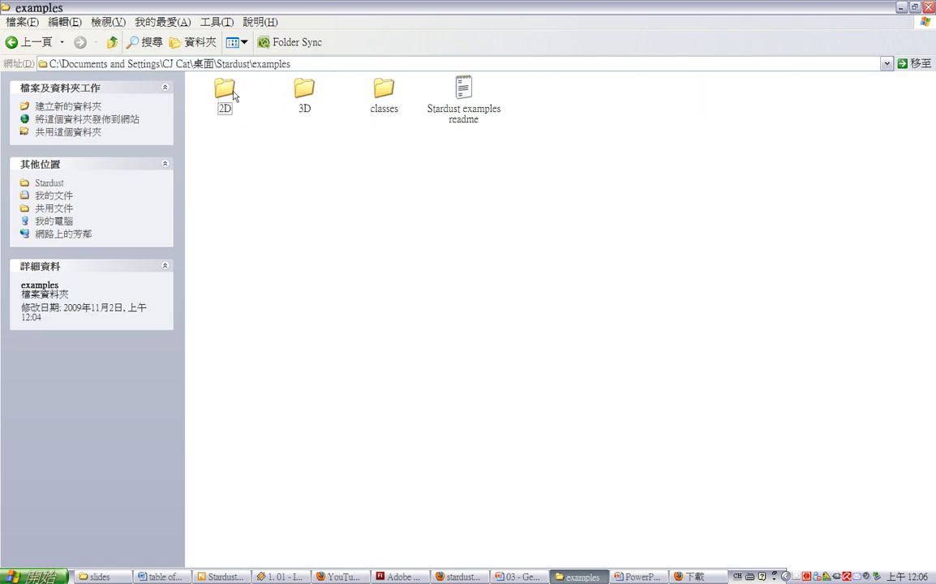
double_click(224, 90)
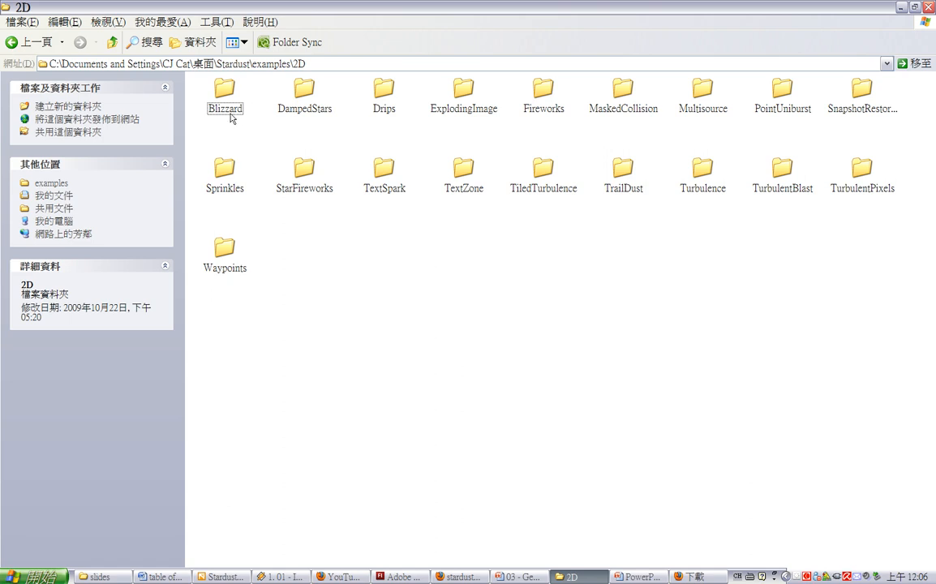
double_click(225, 89)
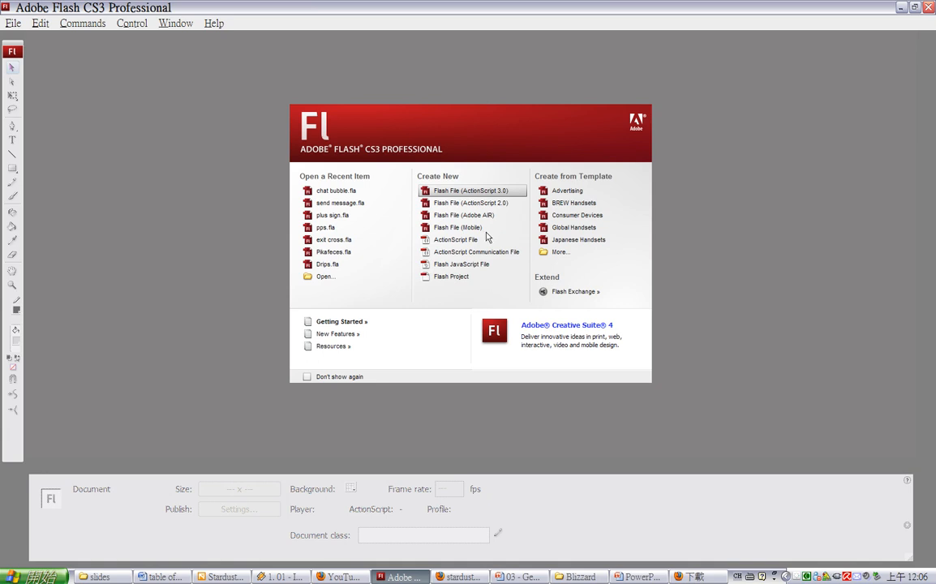
mouse_move(427, 279)
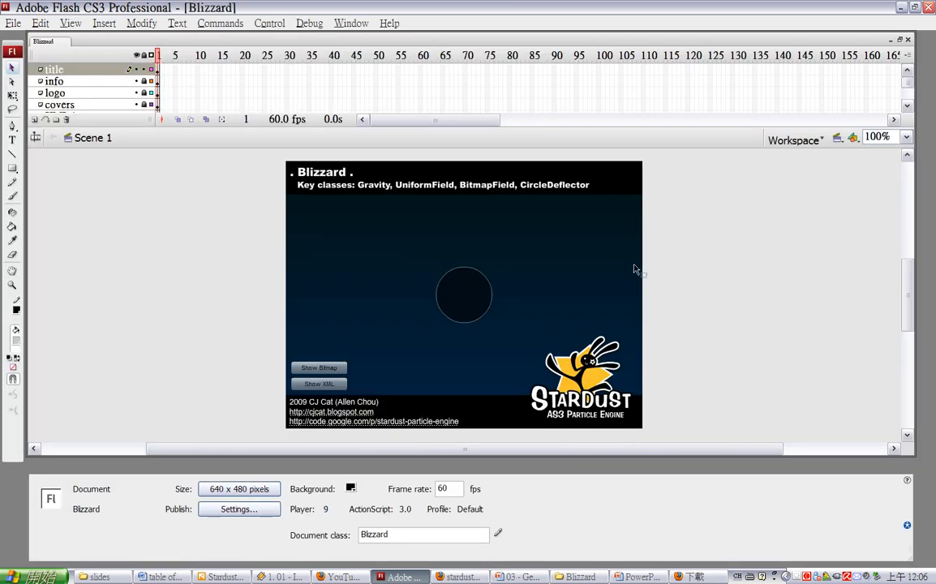
mouse_move(721, 290)
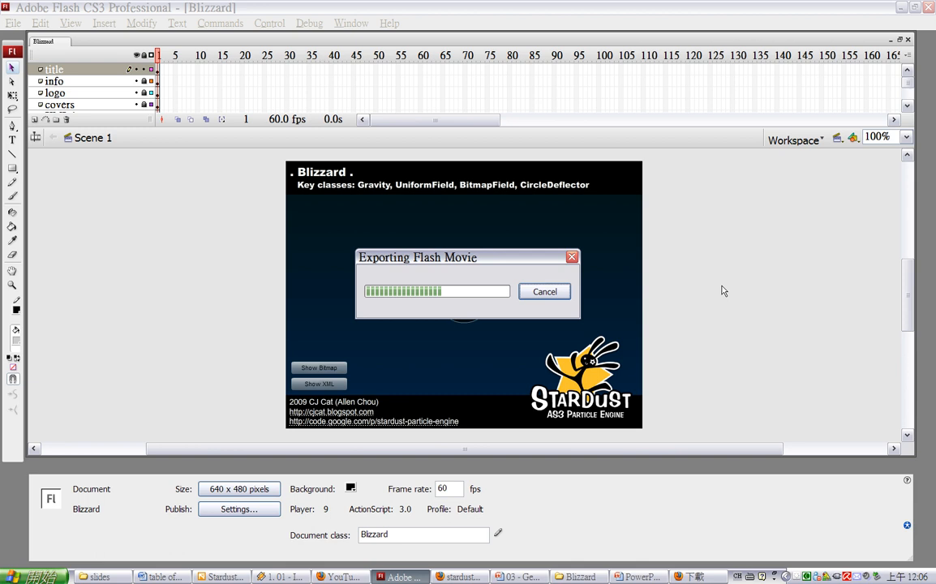
mouse_move(723, 286)
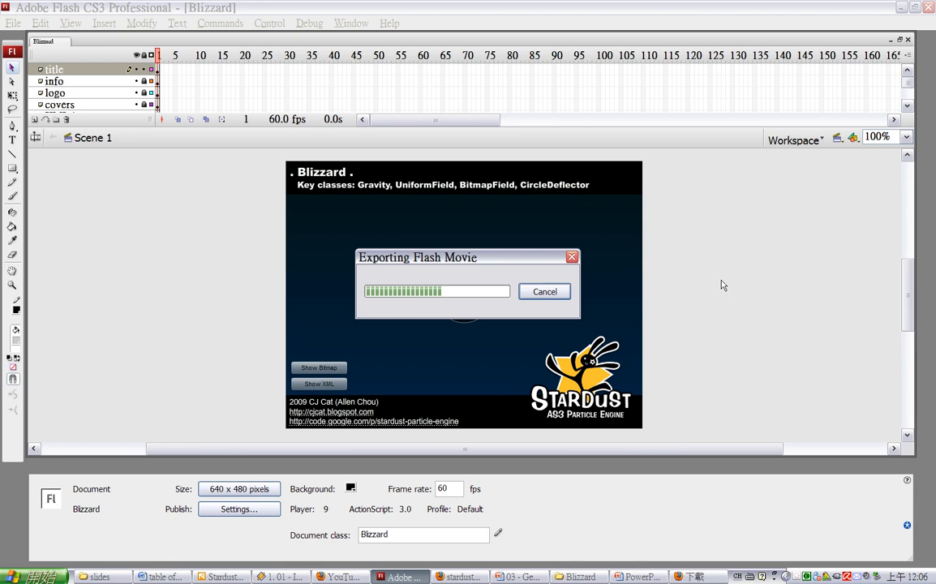